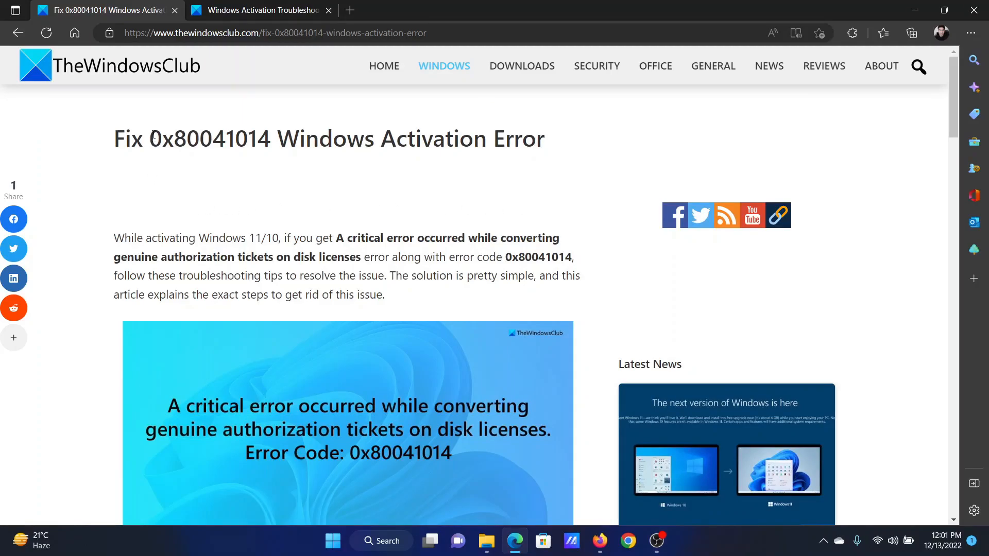
Highlight the error code in the title and scroll down to the four-solution list.
double_click(161, 139)
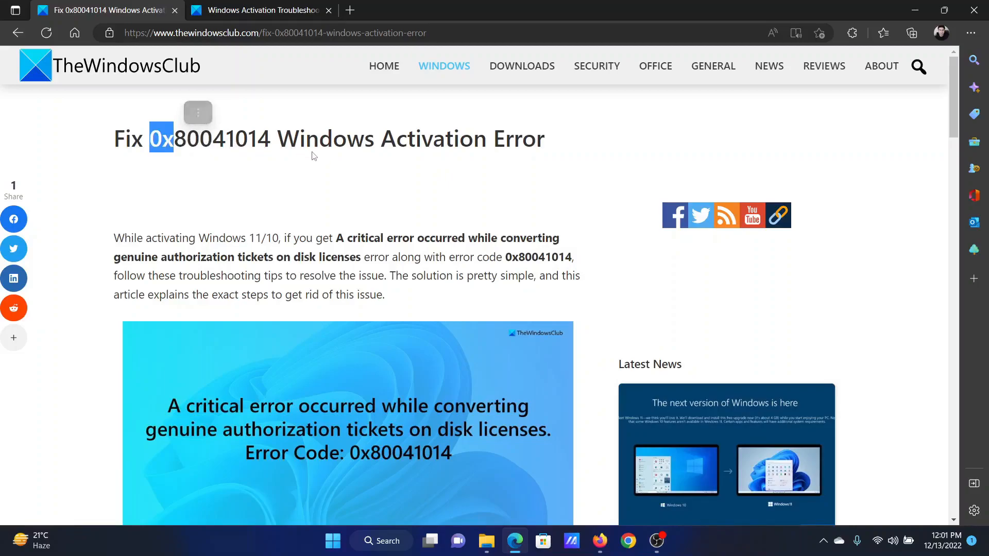
scroll(down, 3)
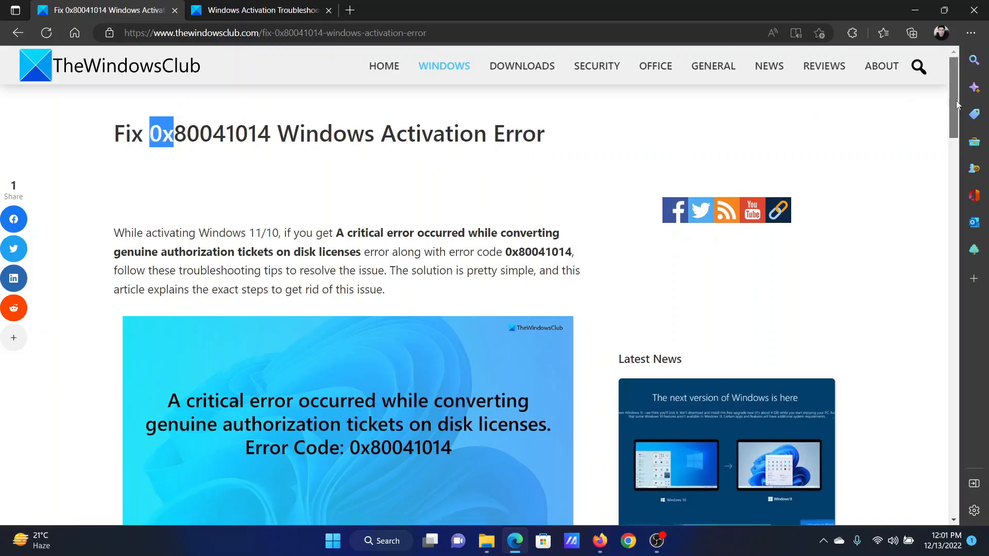
scroll(down, 3)
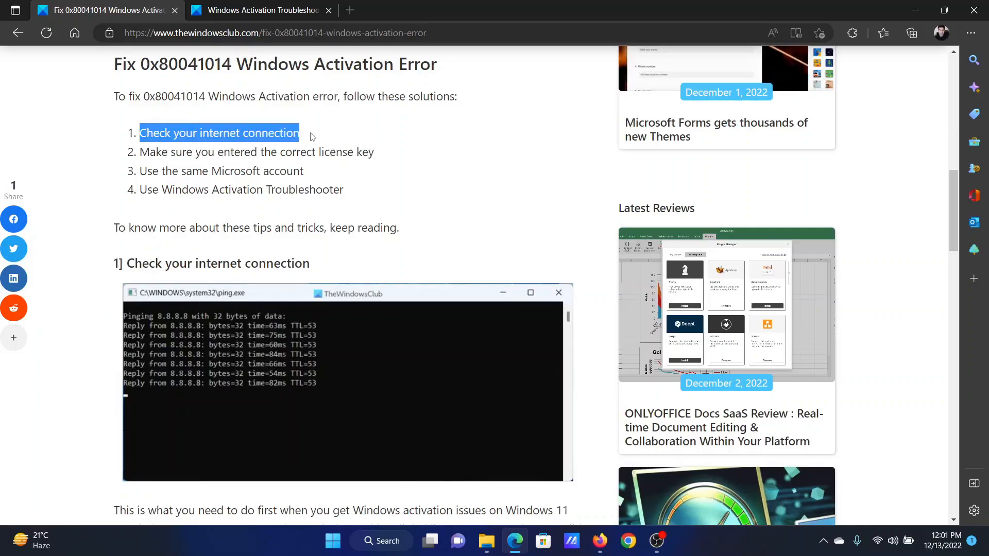
Select the 'ping 8.8.8.8 -t' command from the steps and bring up the Run prompt.
scroll(down, 3)
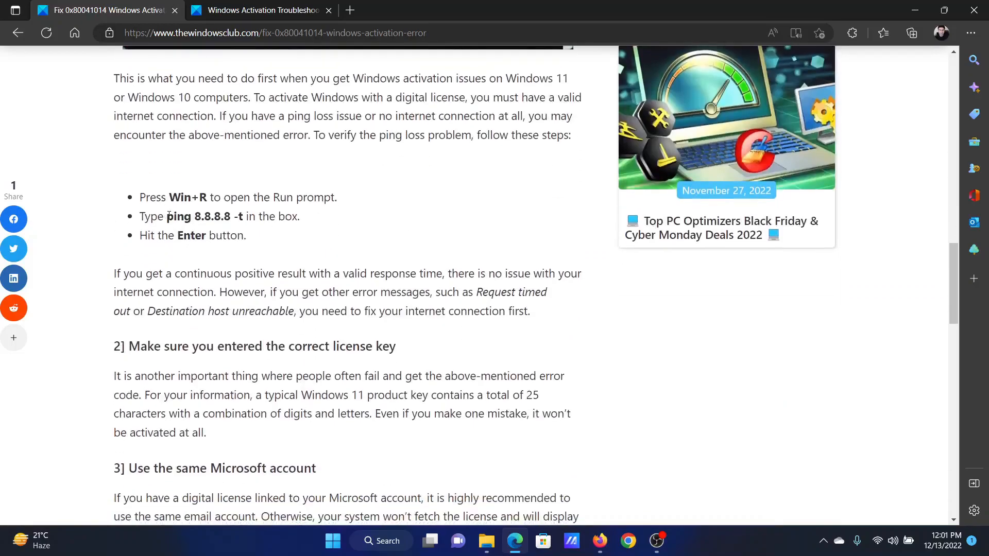
double_click(196, 216)
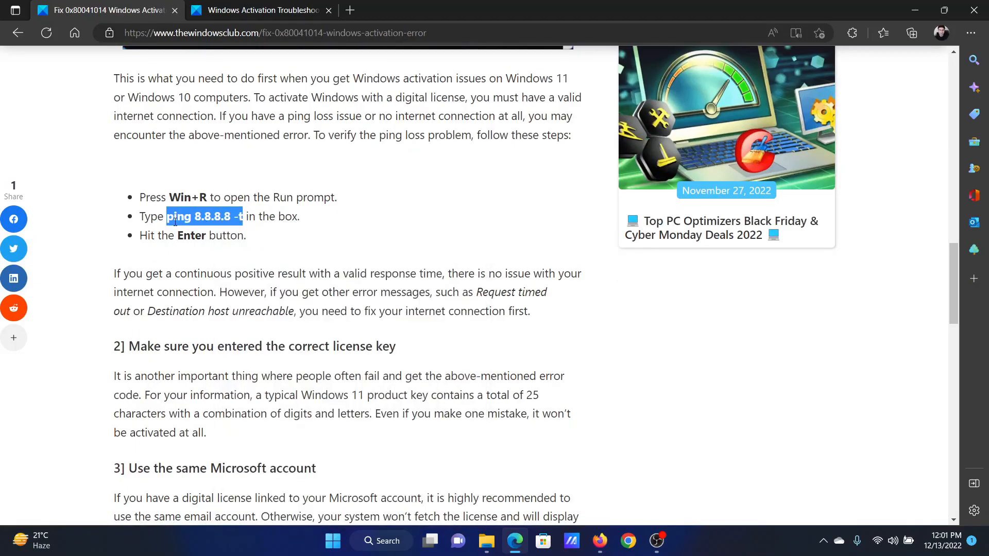
drag(167, 217, 243, 216)
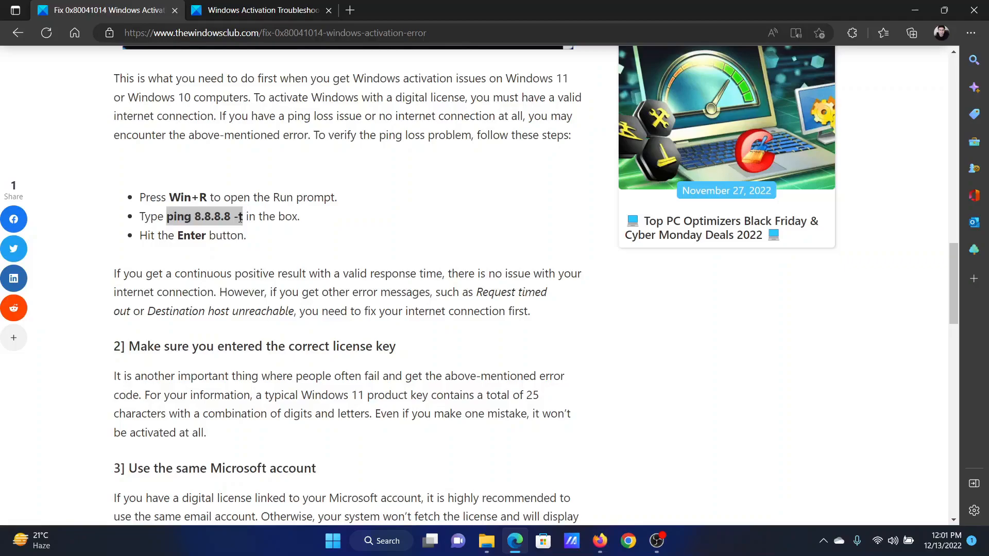
key(Win+r)
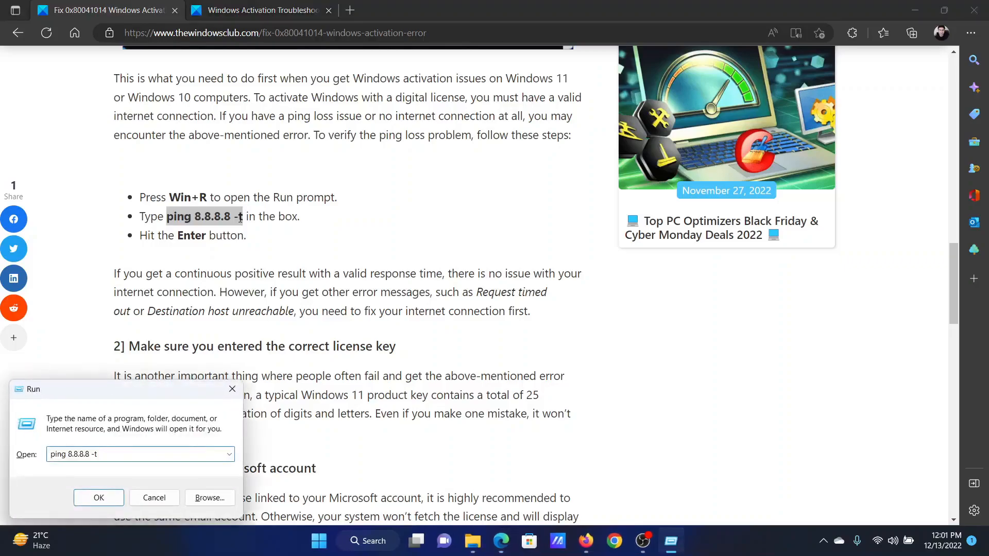
Run the continuous ping to 8.8.8.8, watch the replies, then close Command Prompt.
click(99, 498)
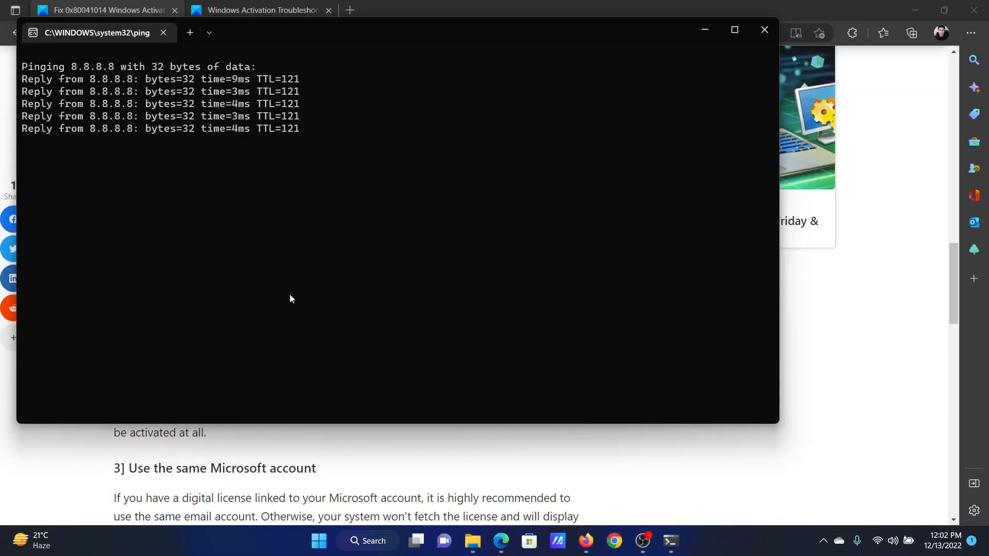
click(763, 30)
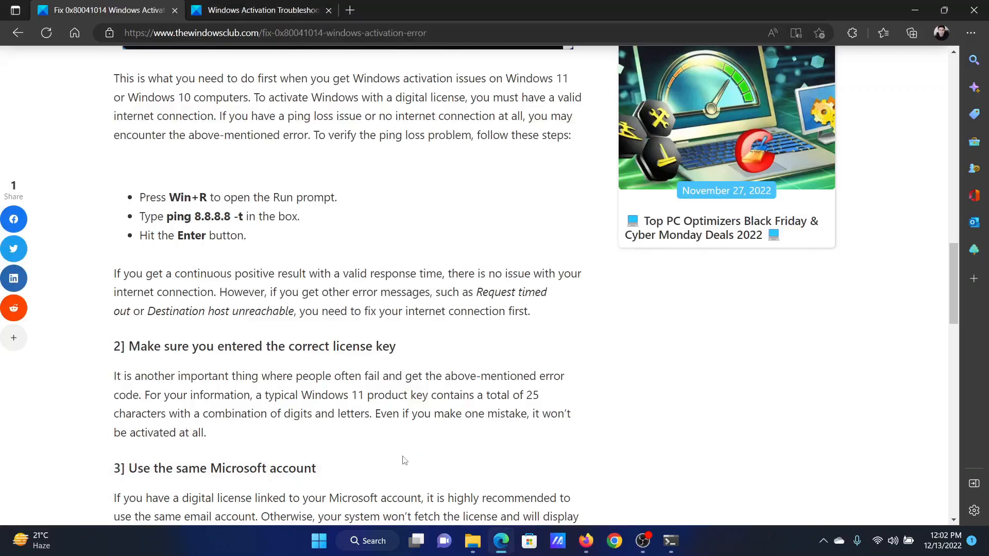
mouse_move(223, 371)
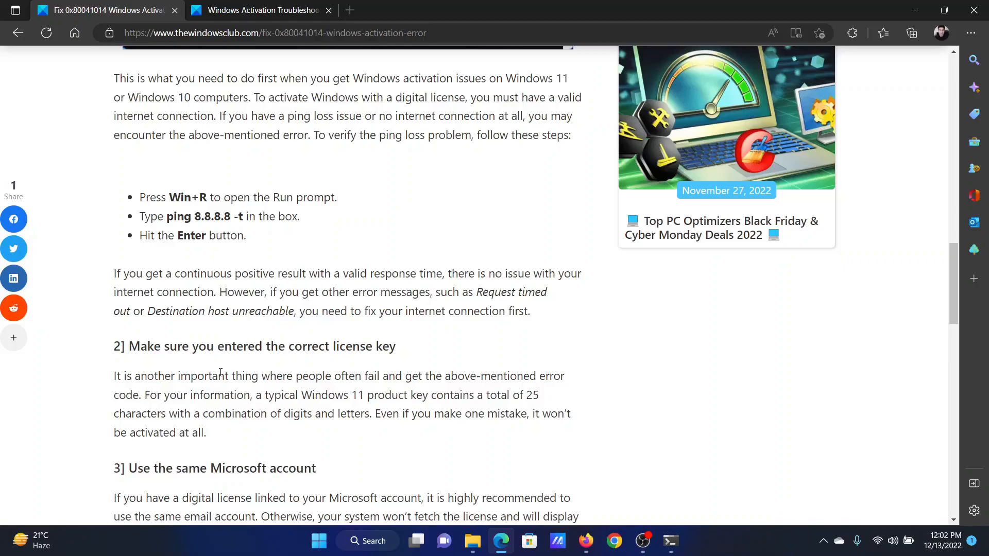
mouse_move(279, 408)
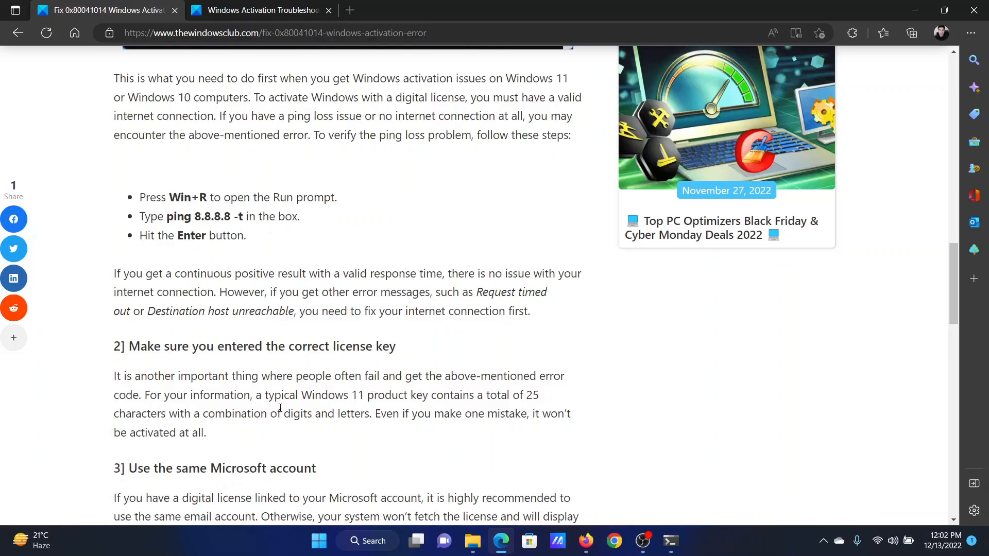
mouse_move(386, 407)
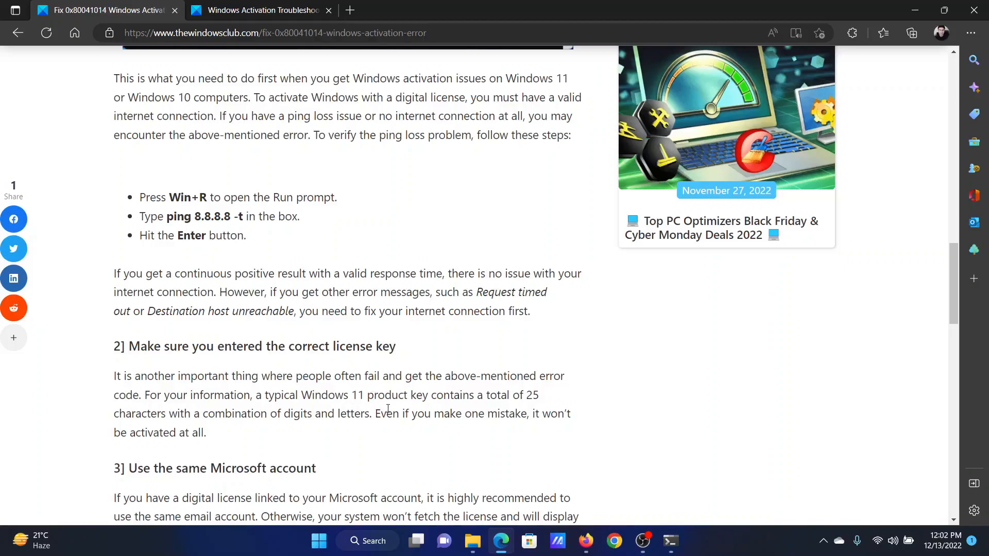
scroll(down, 3)
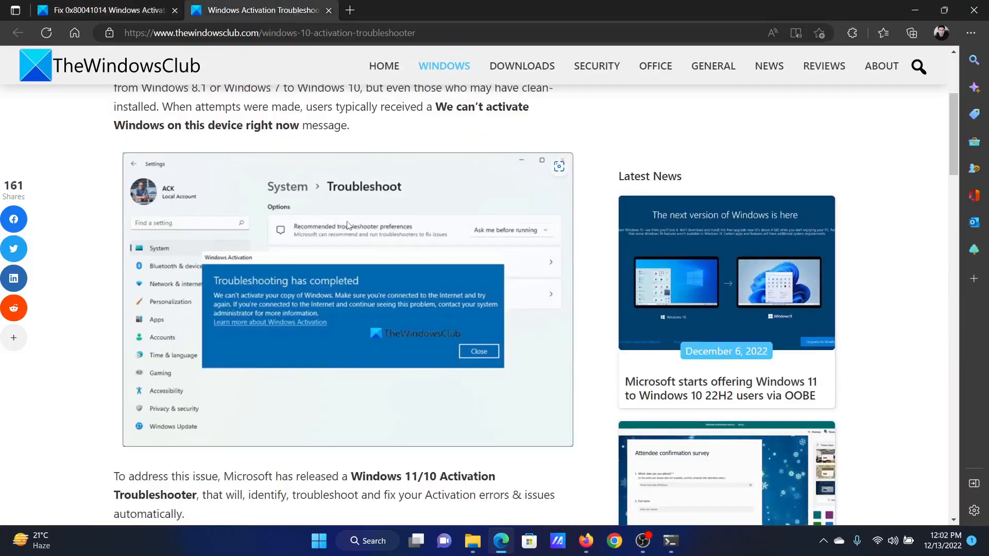
mouse_move(442, 331)
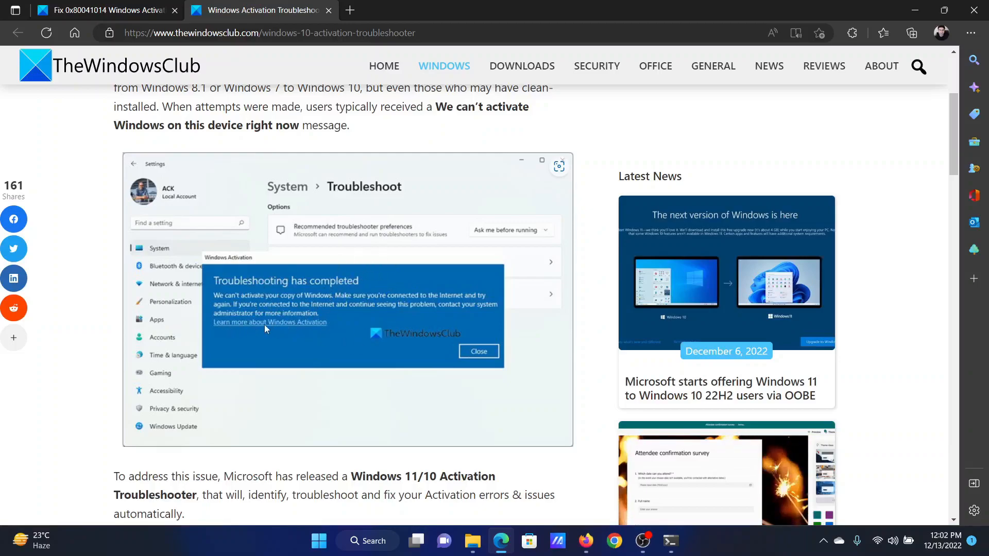
Return to the 0x80041014 article and highlight the error name in its title.
click(104, 10)
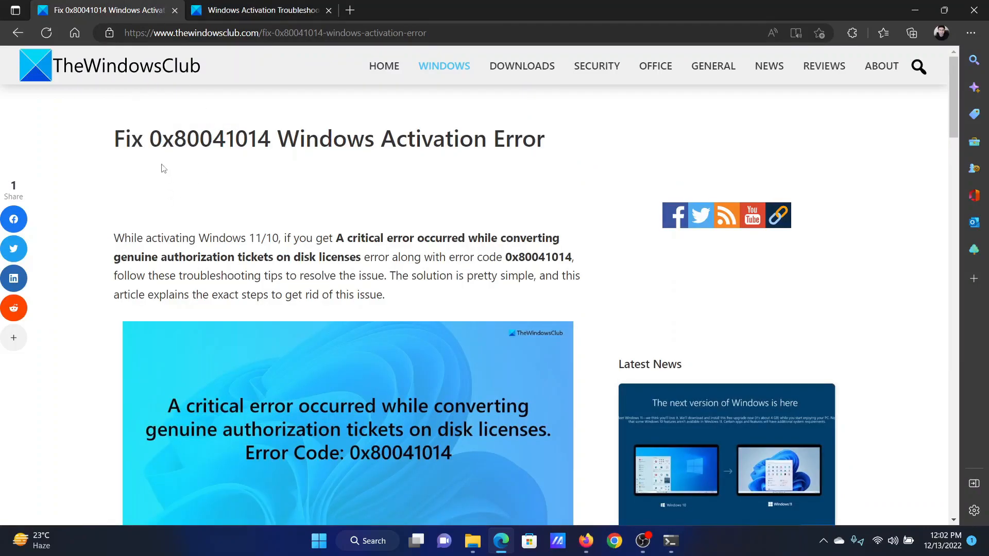
drag(149, 139, 544, 139)
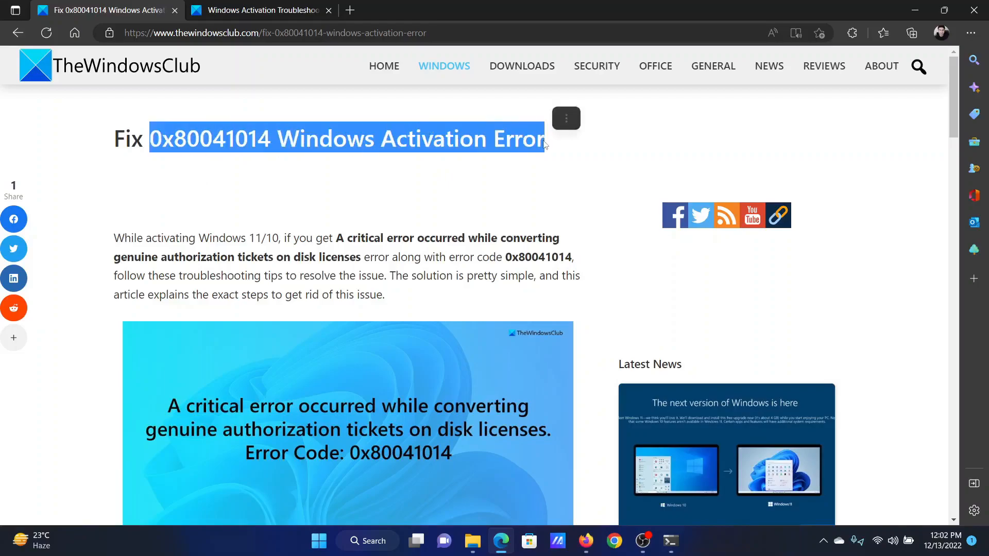